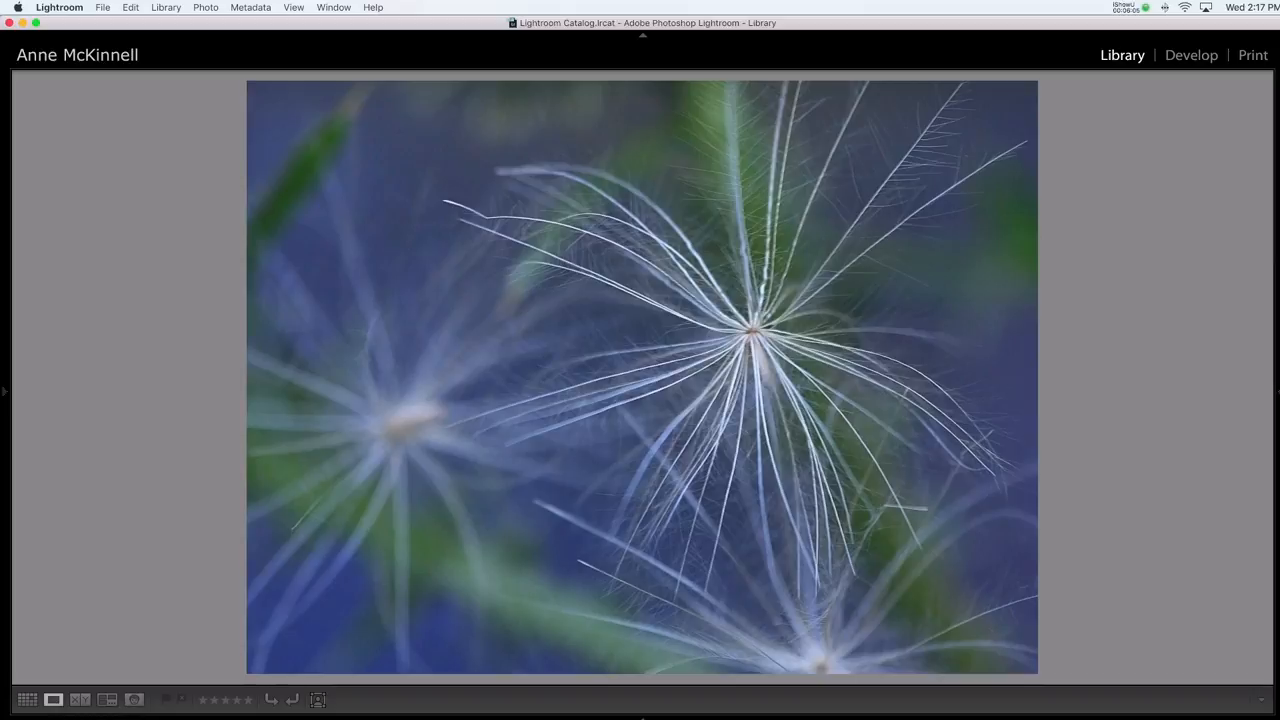
mouse_move(584, 620)
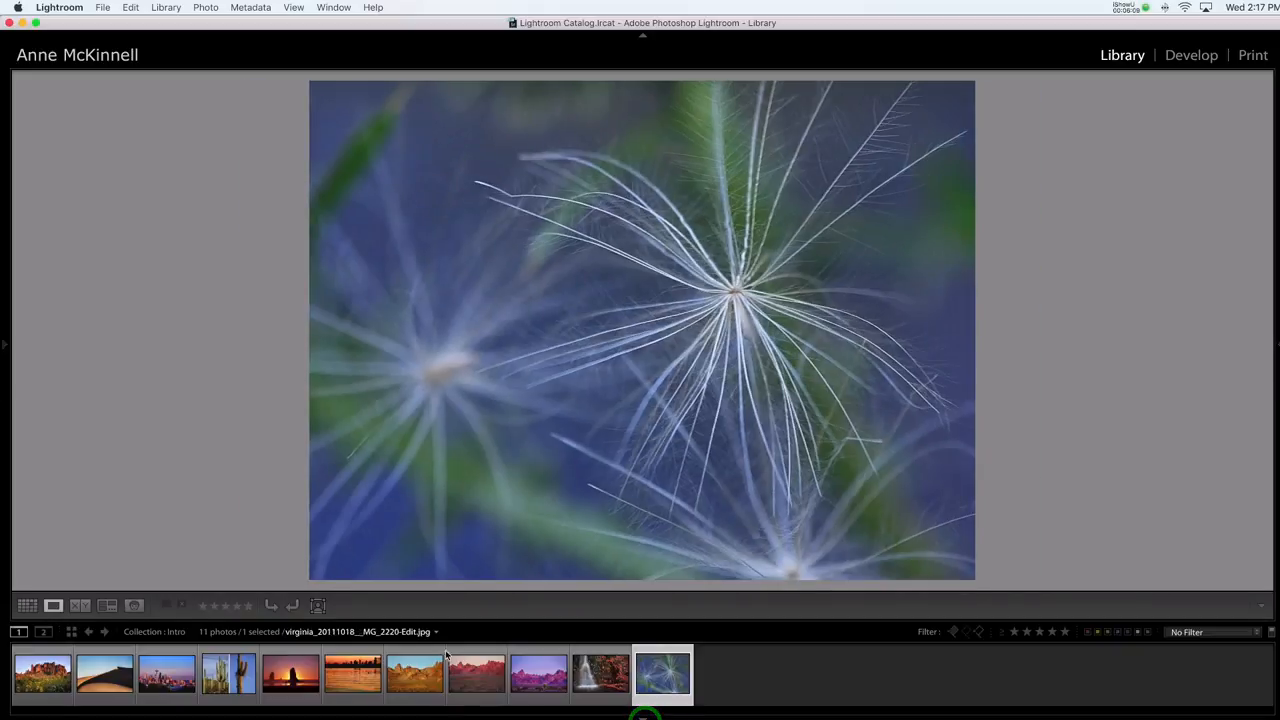
Display the desert rock-formation photo in Loupe view from the filmstrip thumbnails.
click(408, 674)
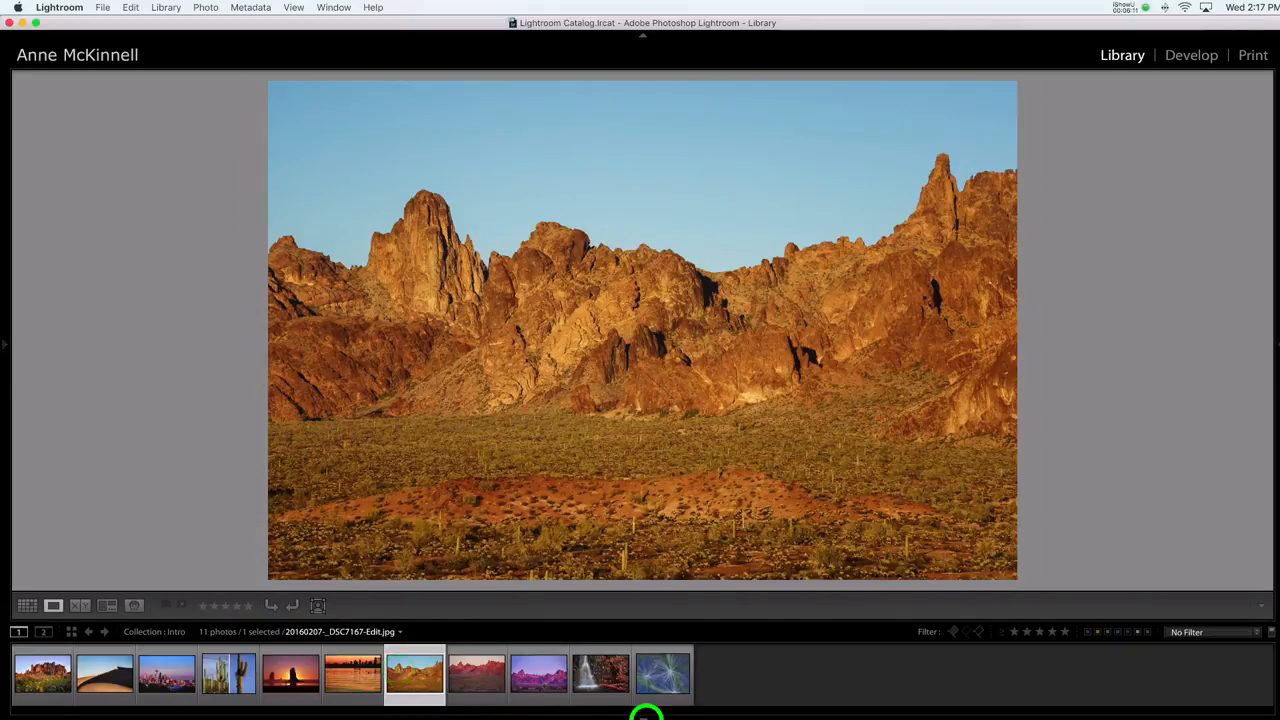